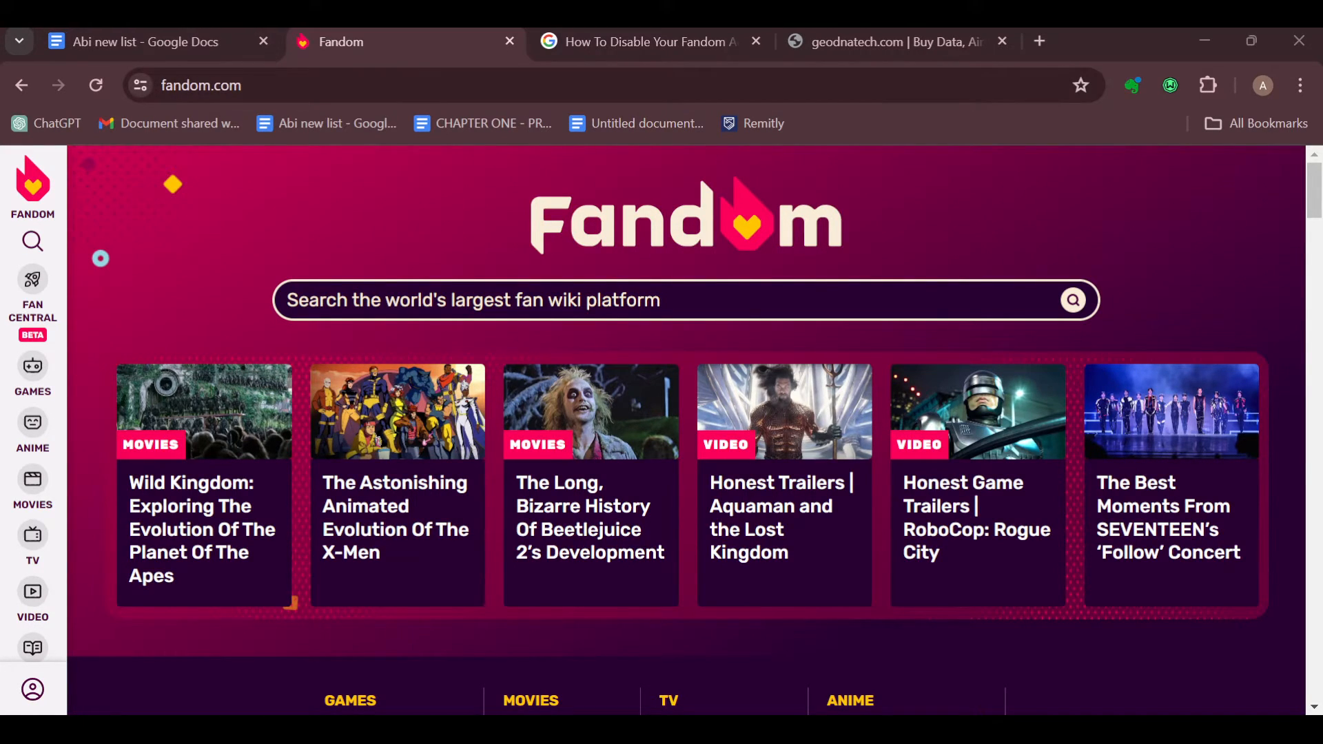
# Go to Bibee22's own user profile page on Community Central via the sidebar account menu
pyautogui.scroll(-3)
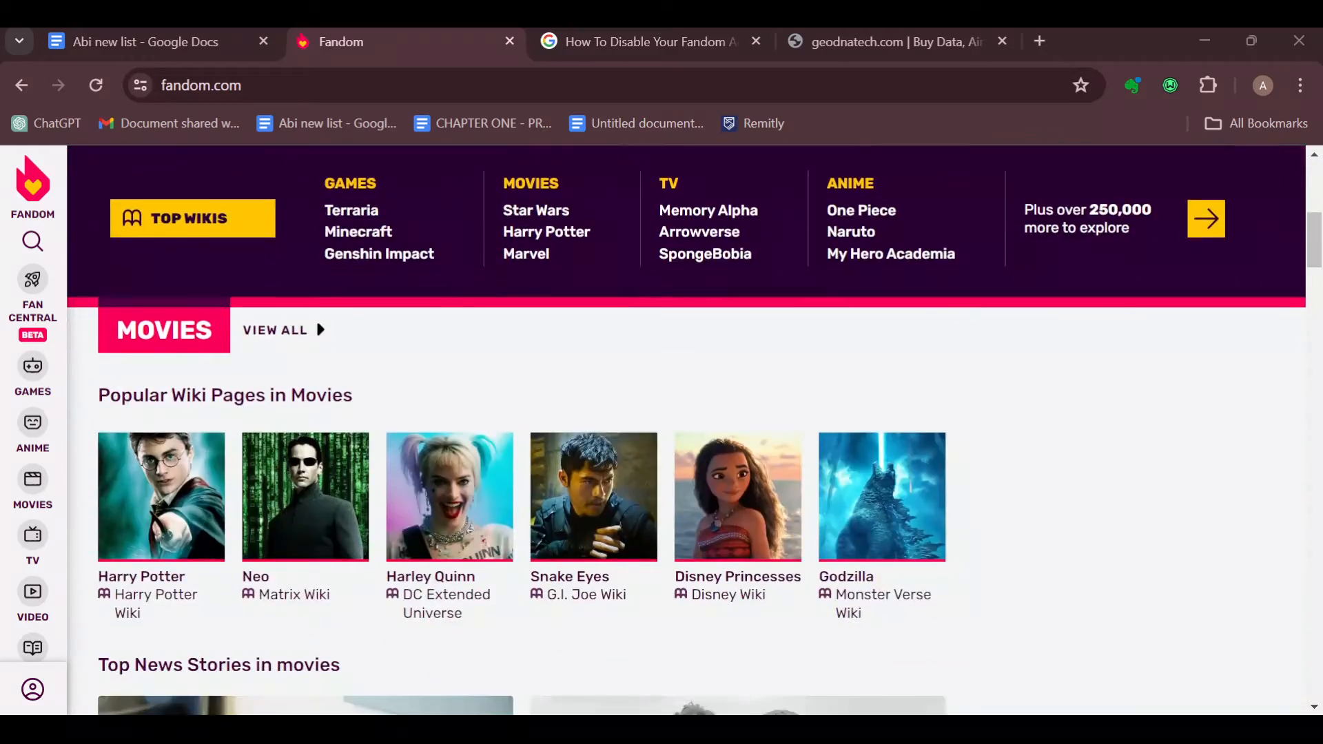
pyautogui.scroll(-3)
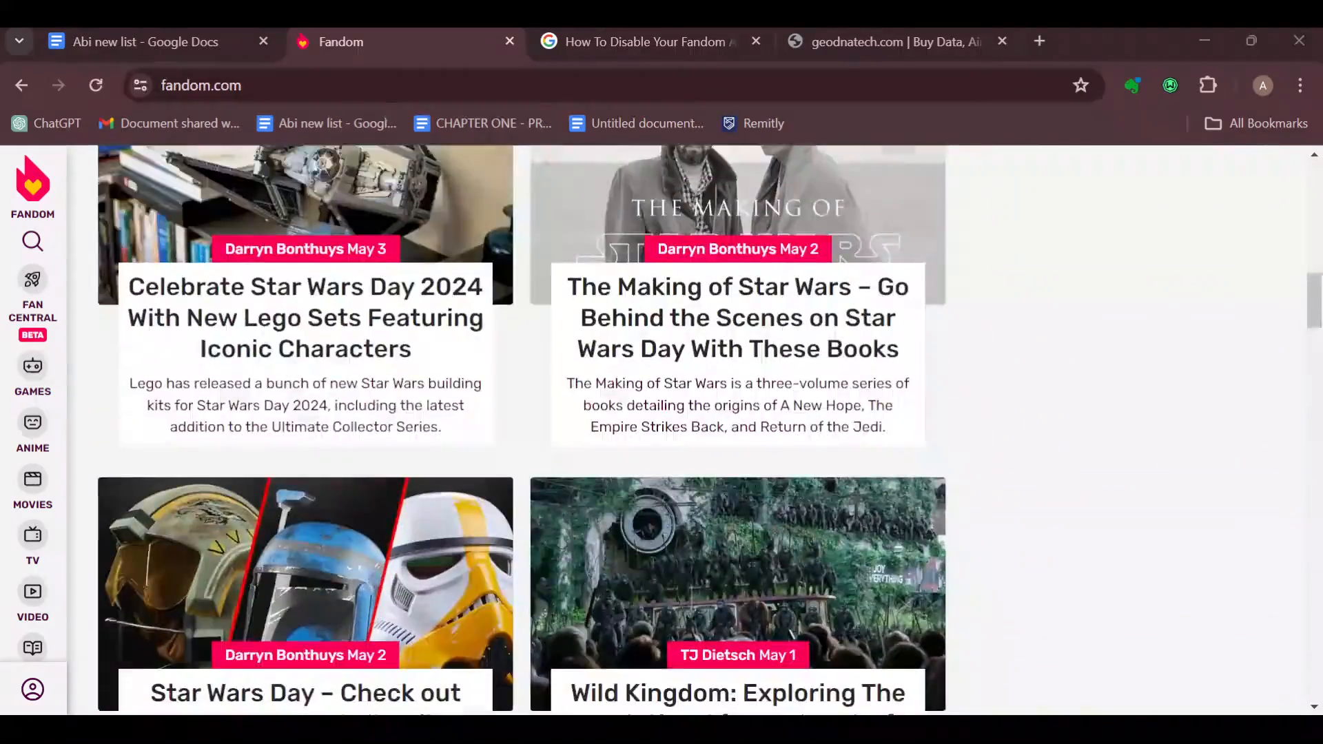
pyautogui.scroll(3)
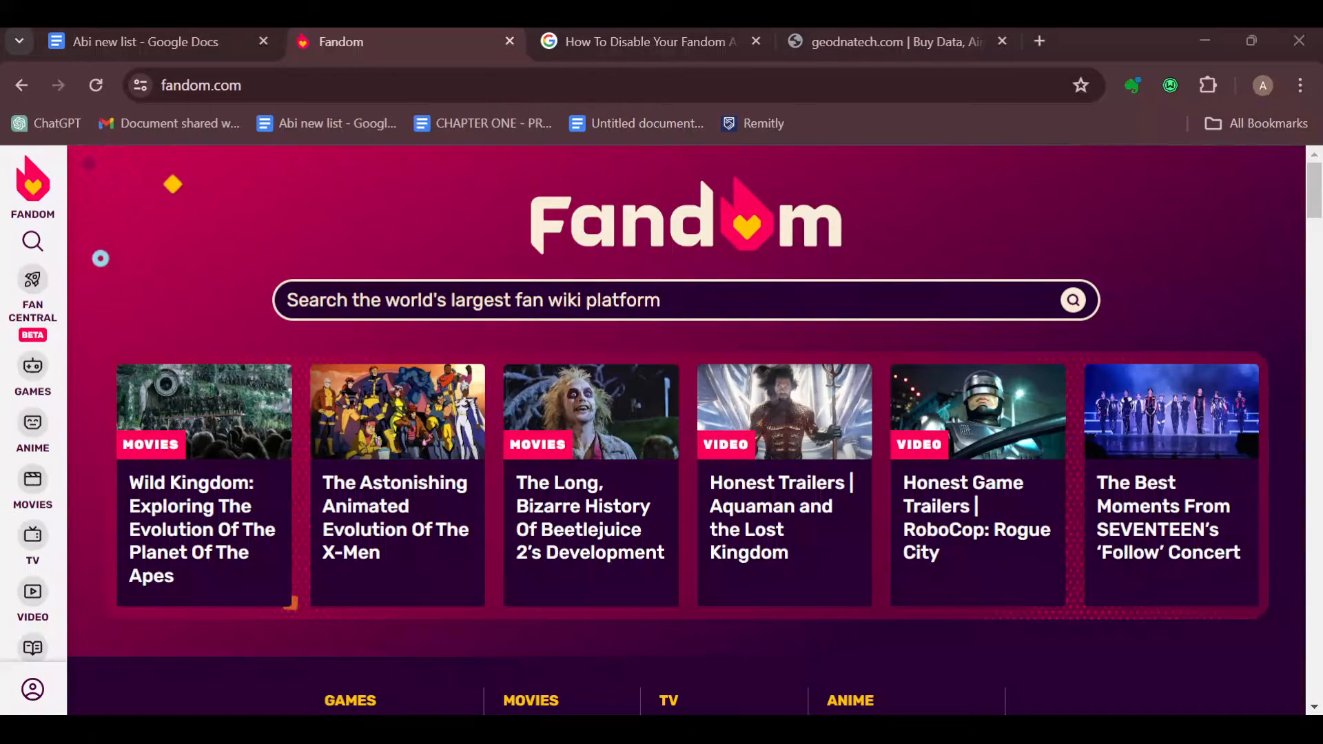
pyautogui.scroll(-3)
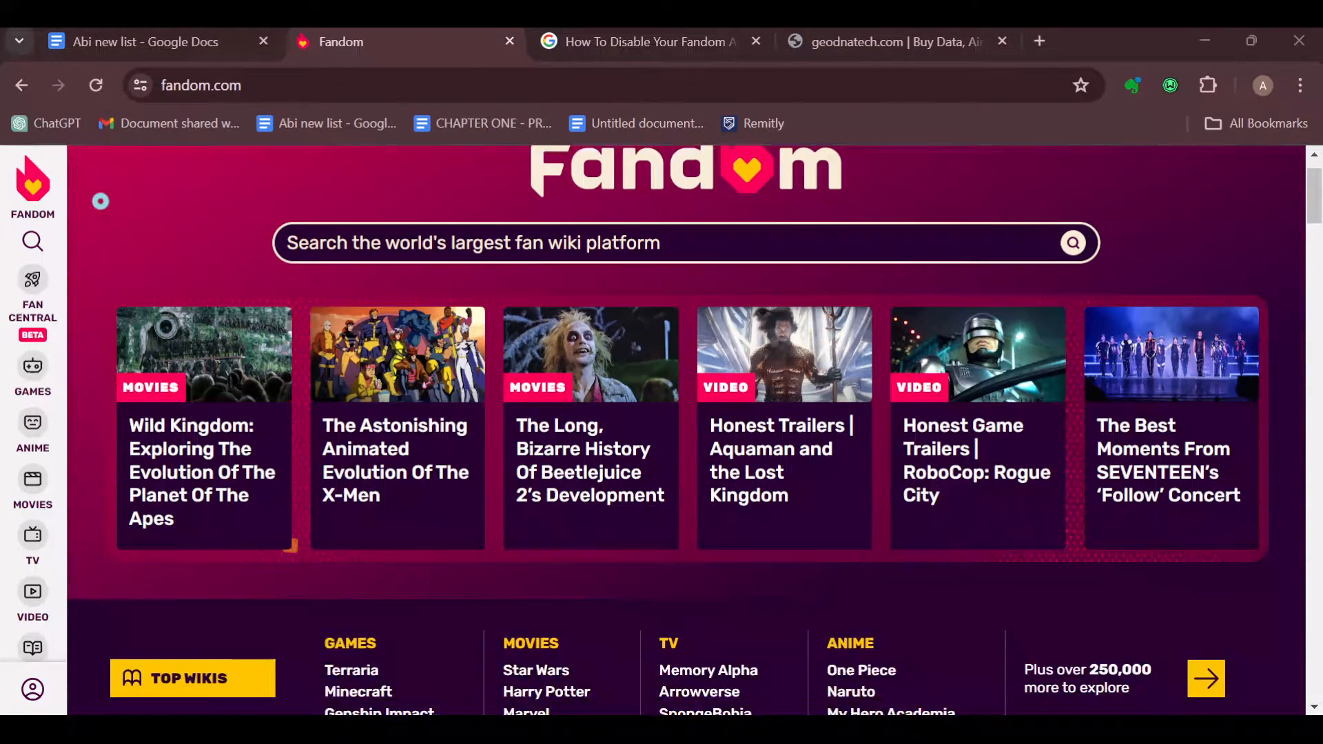
pyautogui.scroll(3)
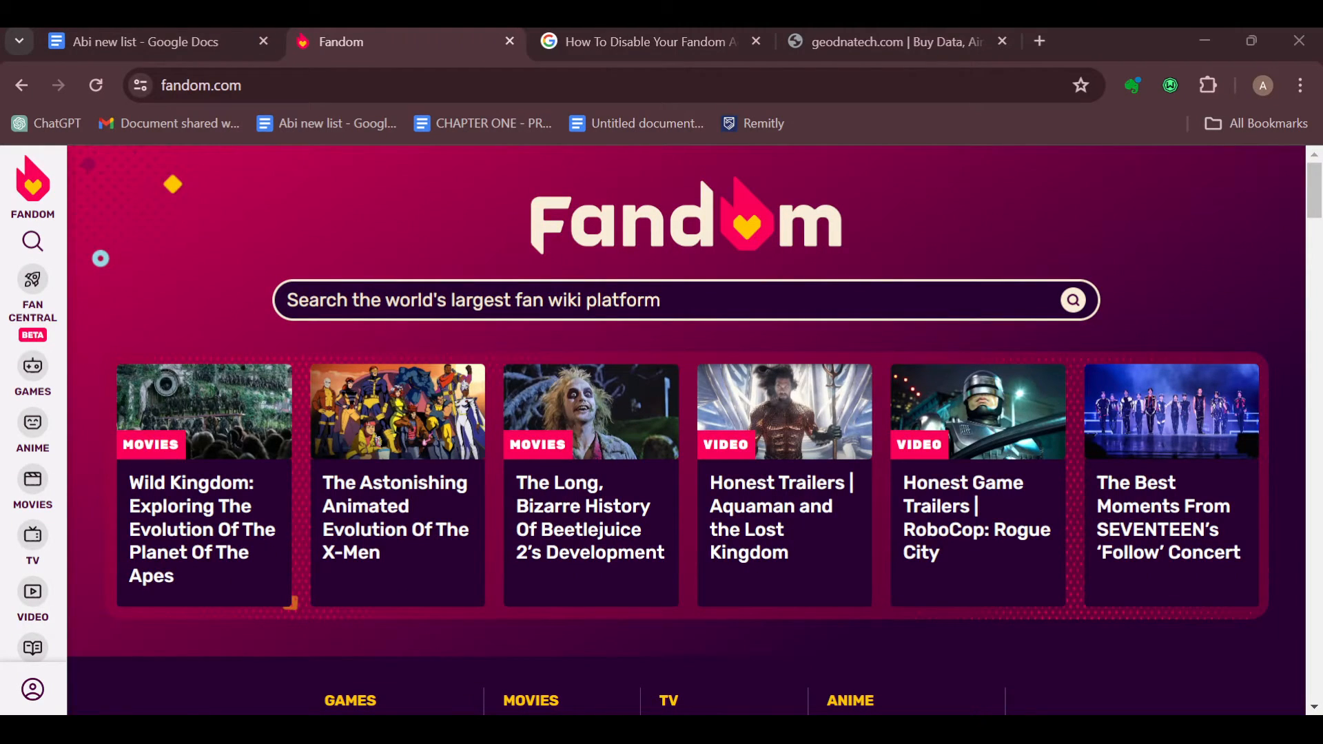
pyautogui.click(32, 689)
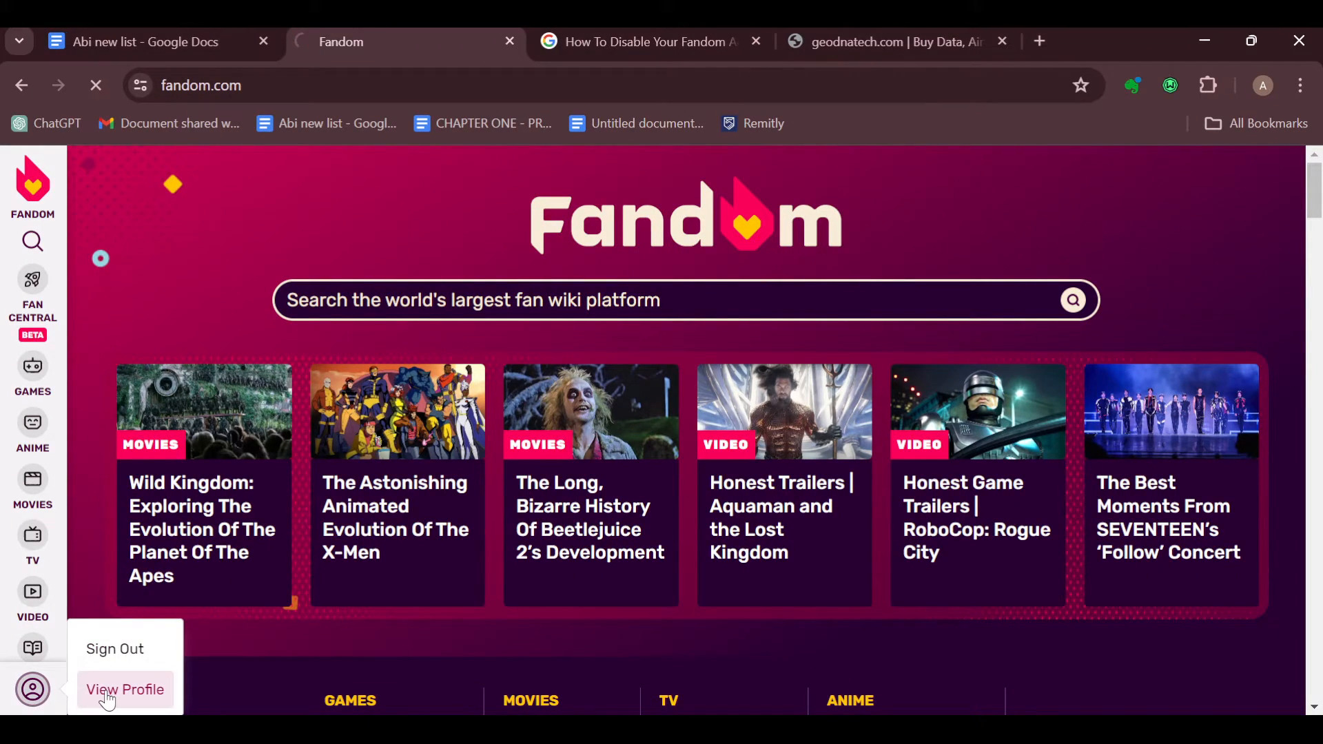
pyautogui.click(124, 689)
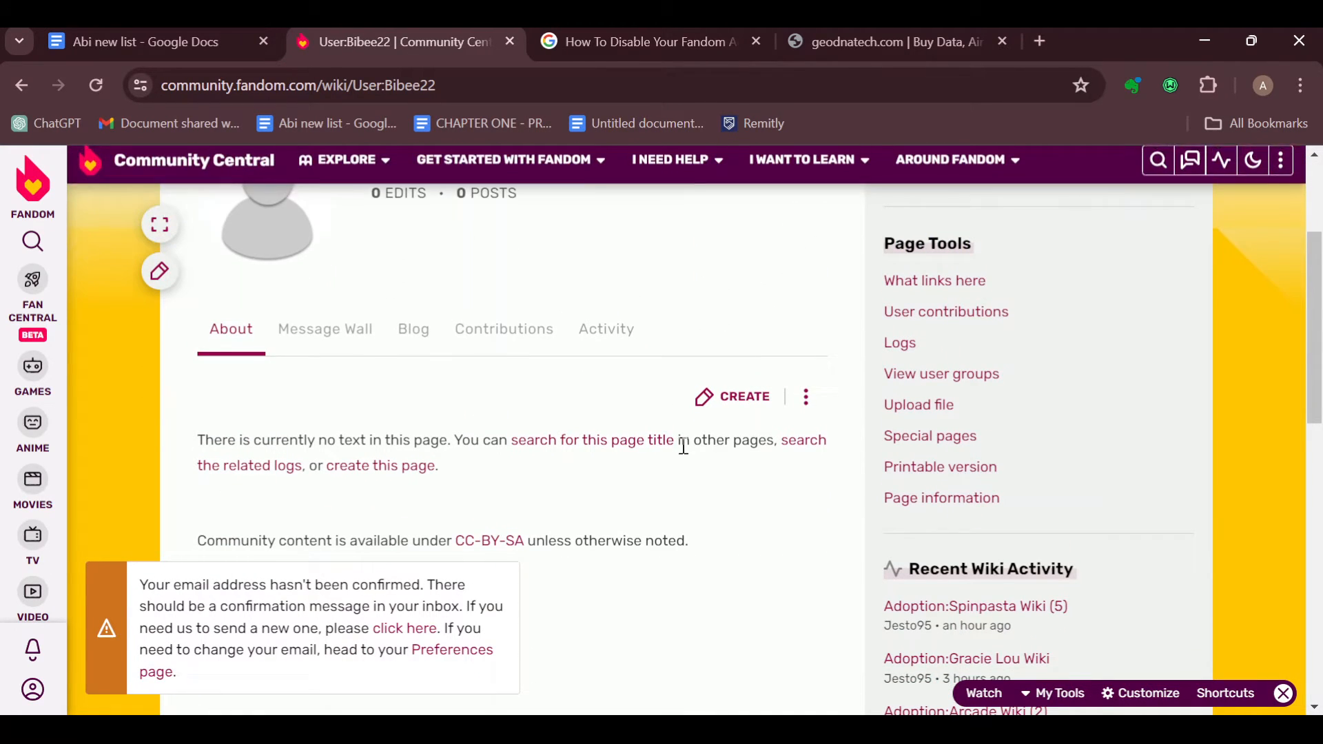
pyautogui.scroll(3)
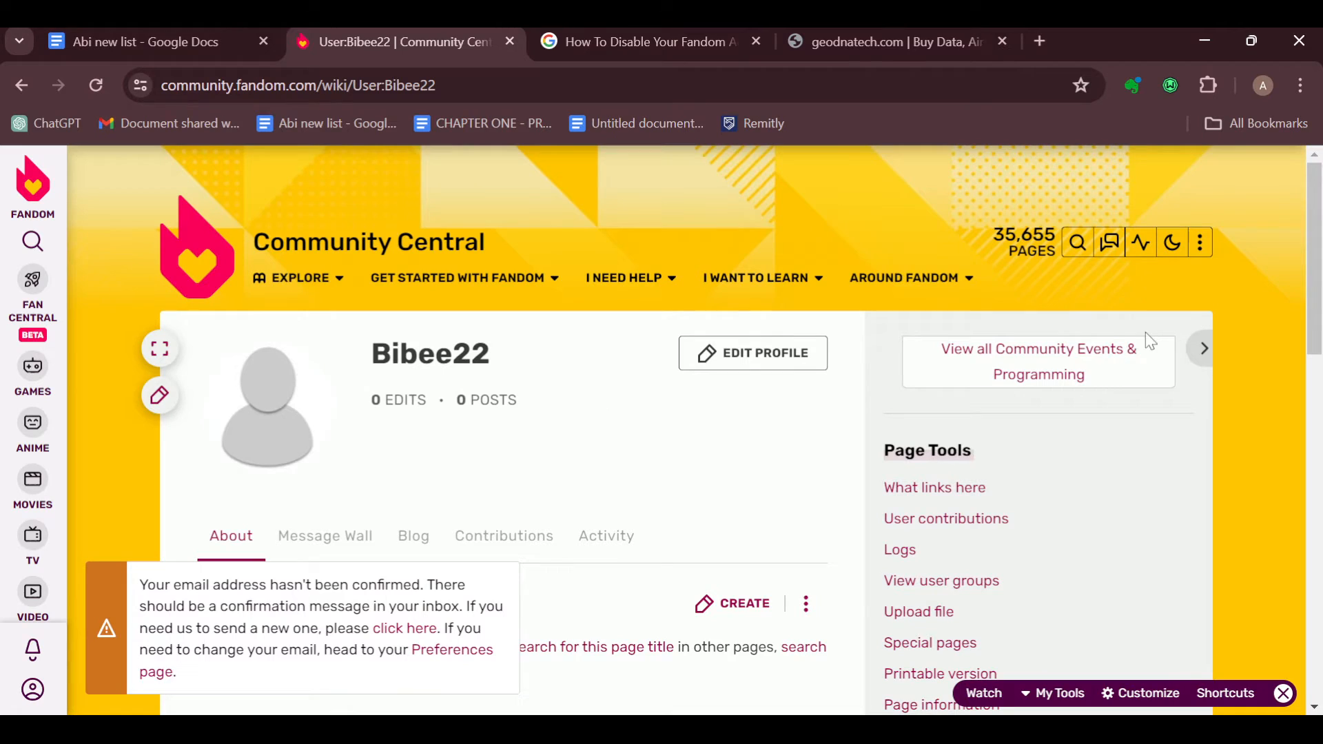
pyautogui.moveTo(1171, 243)
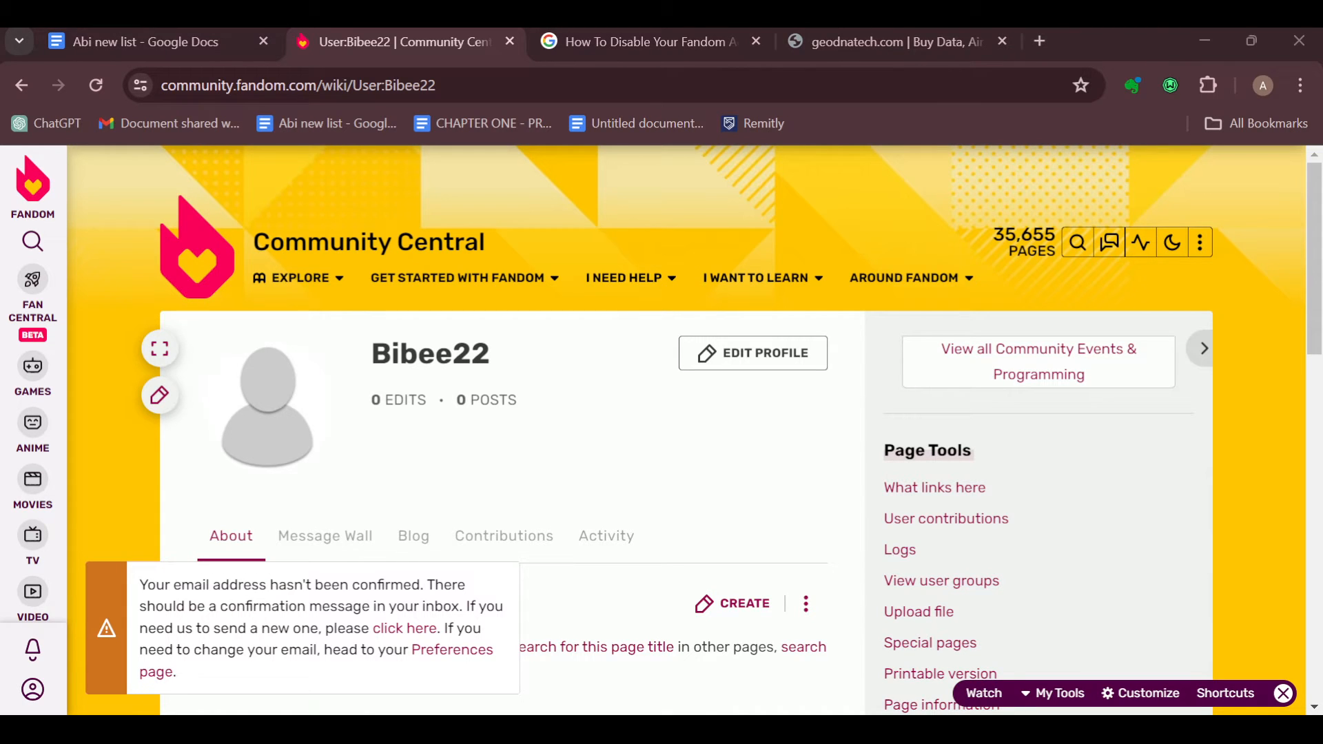
pyautogui.scroll(-3)
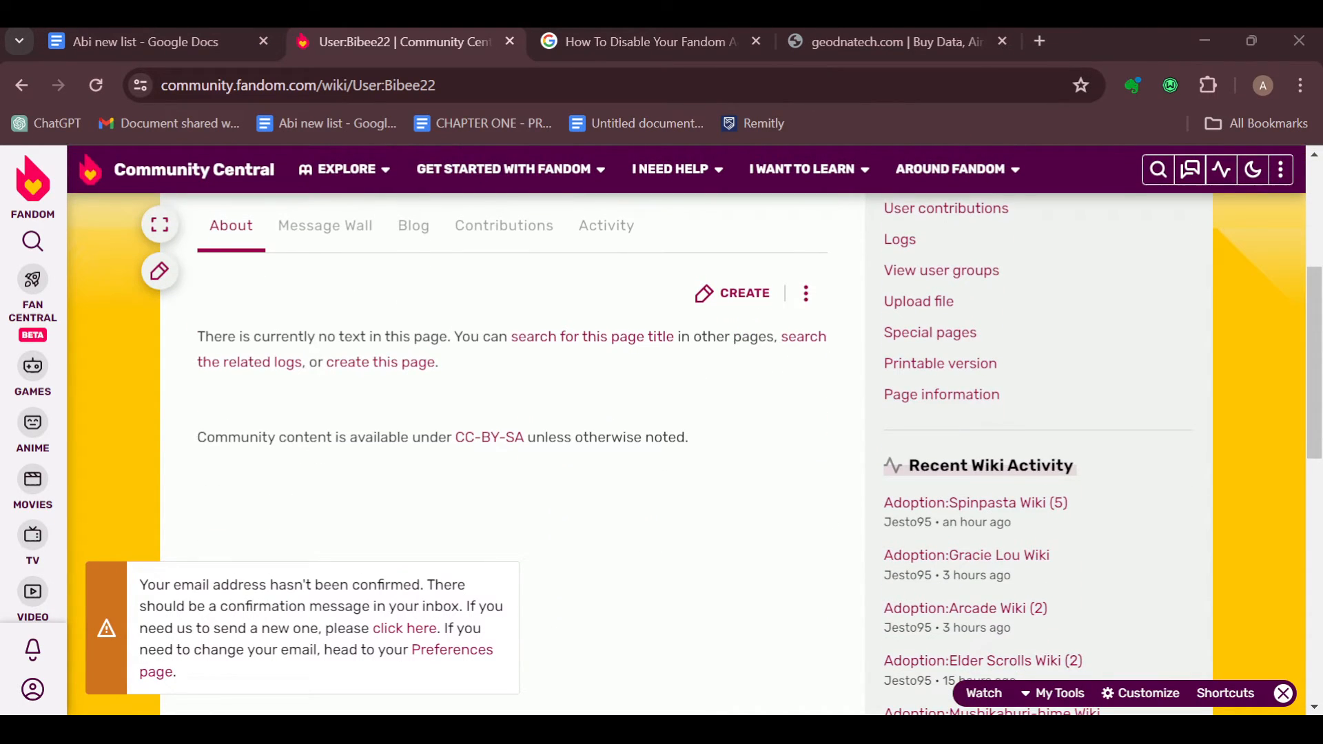
pyautogui.scroll(3)
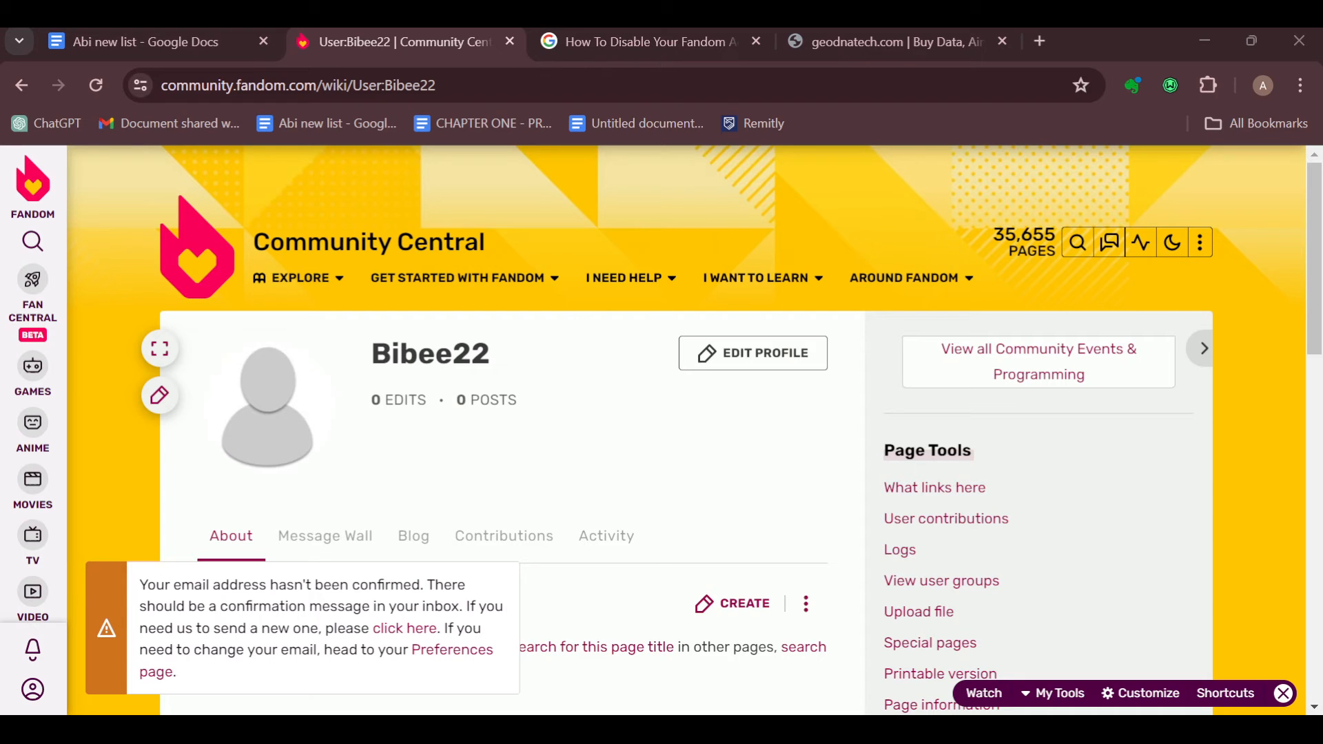
pyautogui.scroll(-3)
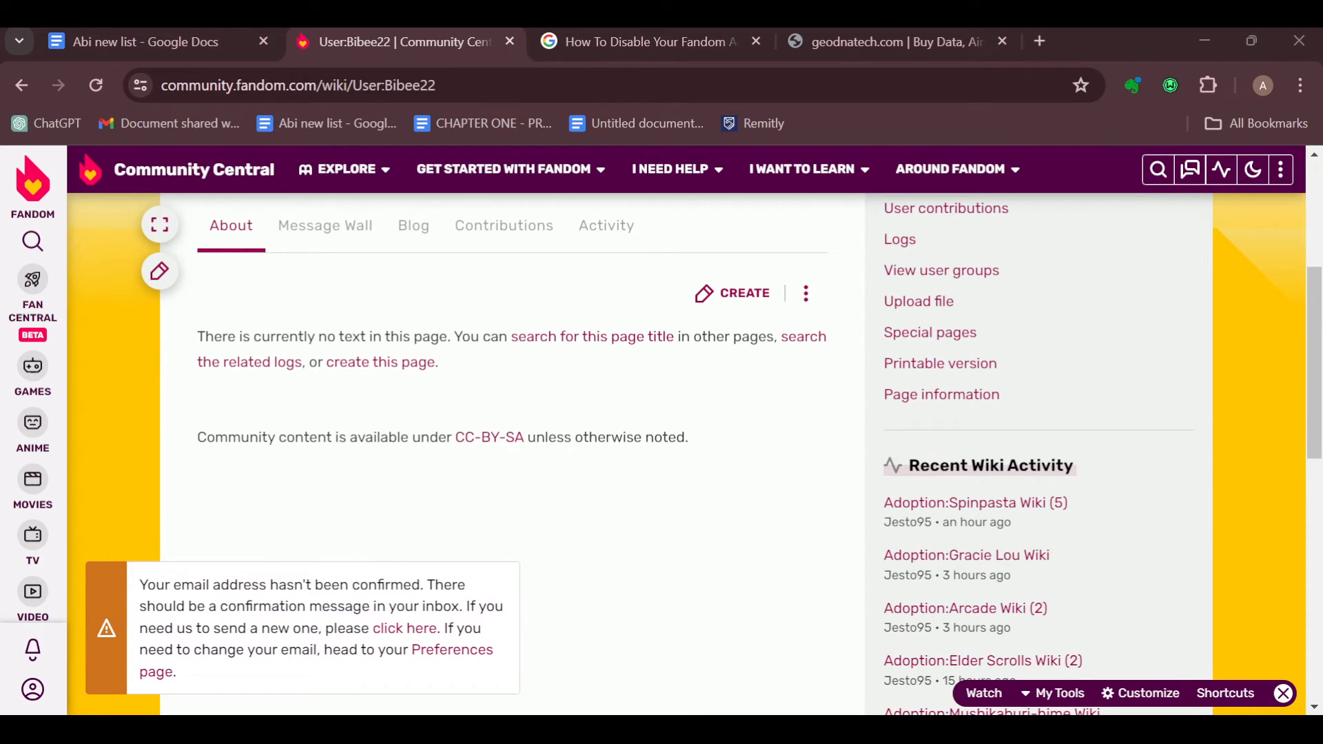
pyautogui.scroll(-3)
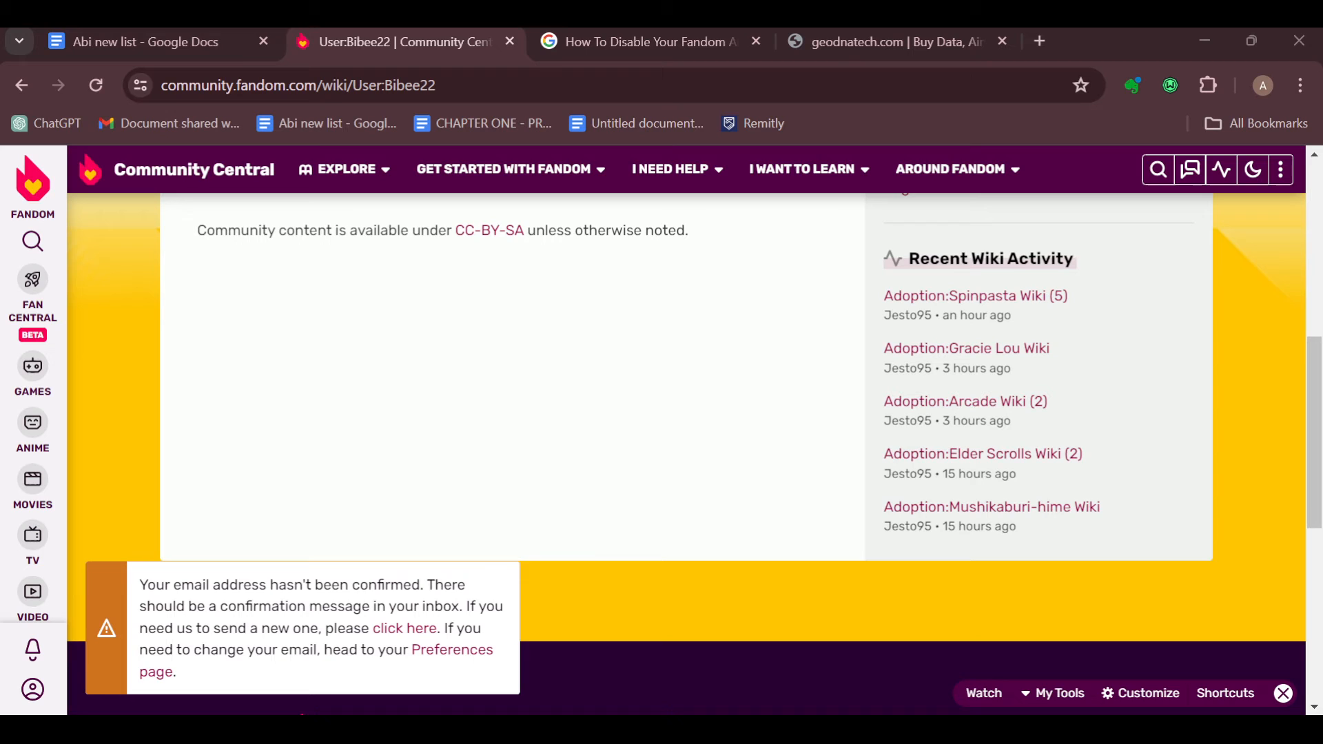
pyautogui.scroll(3)
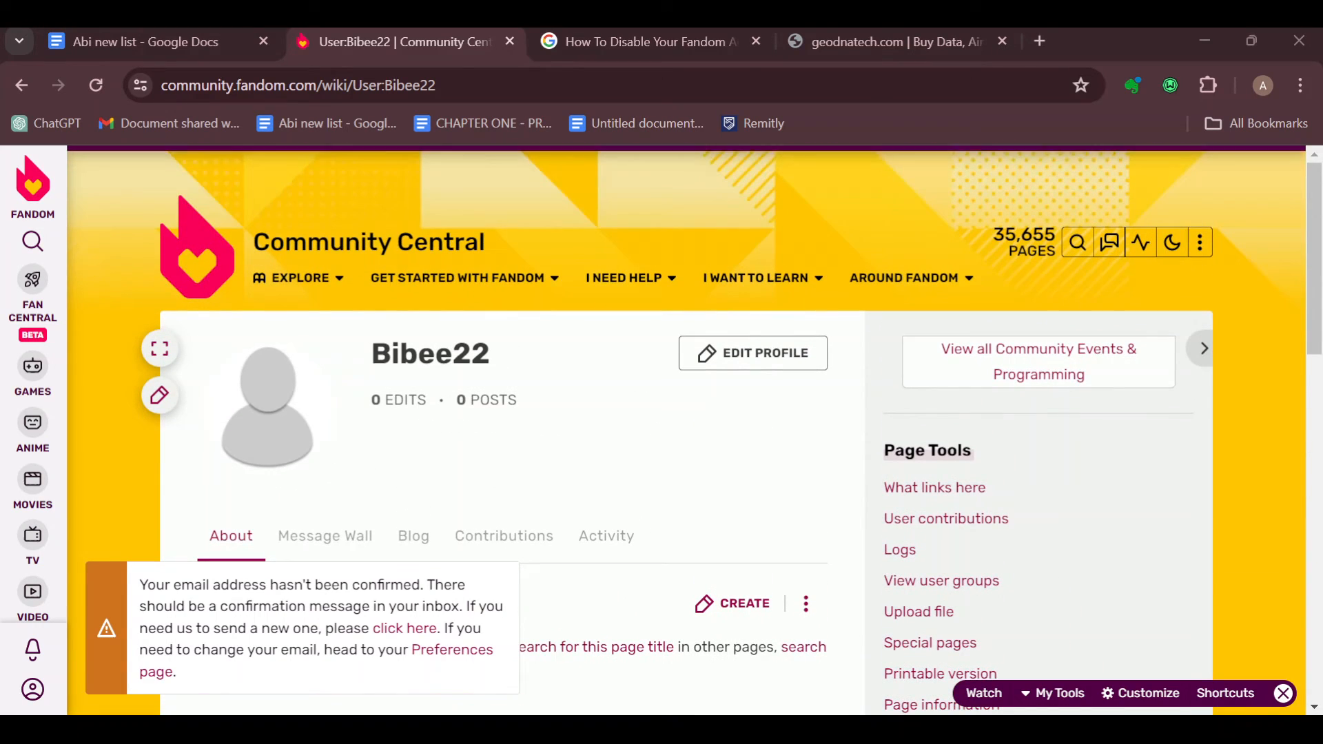
pyautogui.scroll(3)
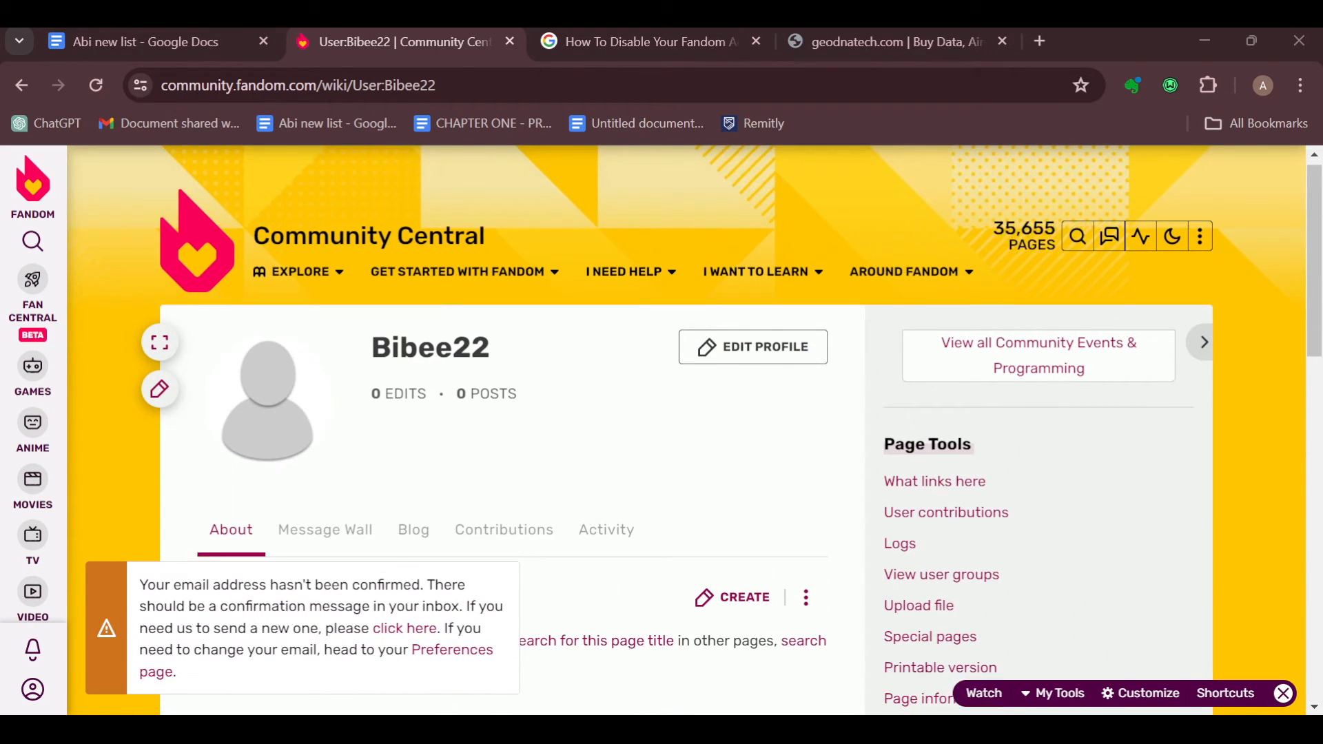
pyautogui.scroll(-3)
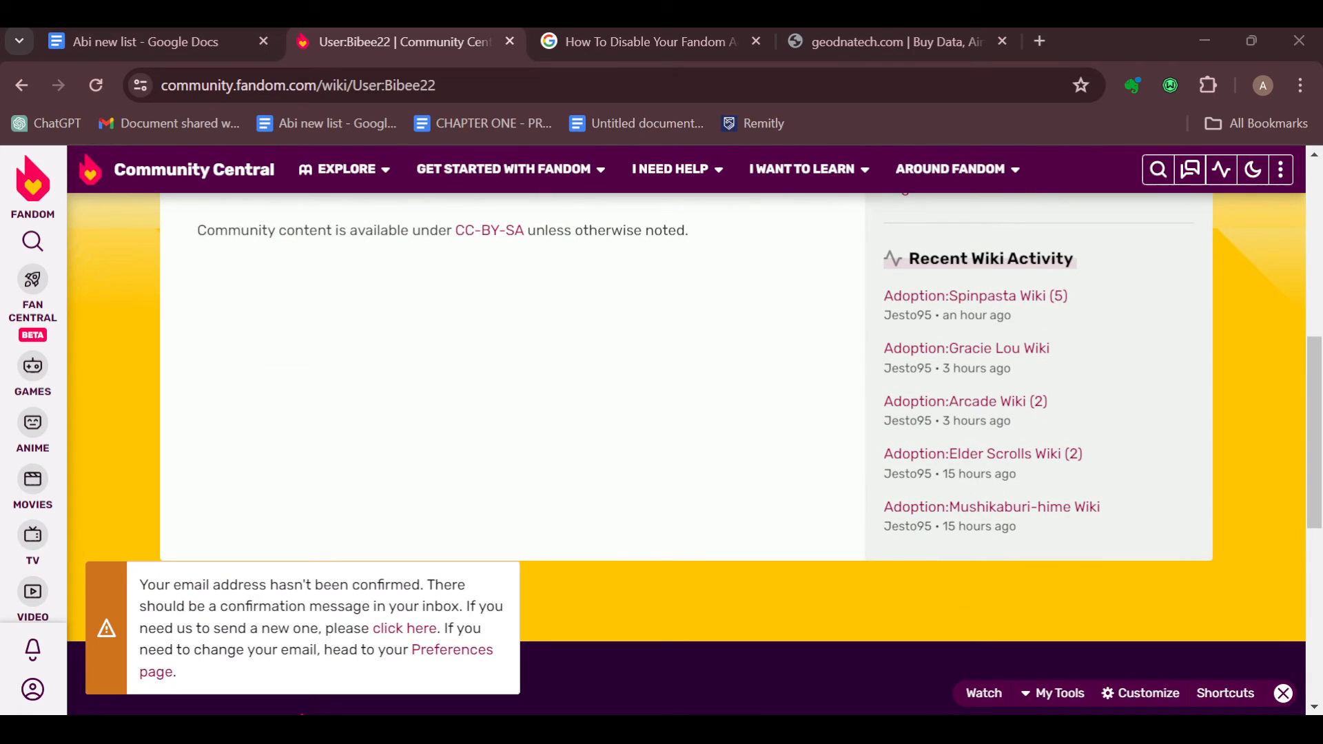
pyautogui.scroll(-3)
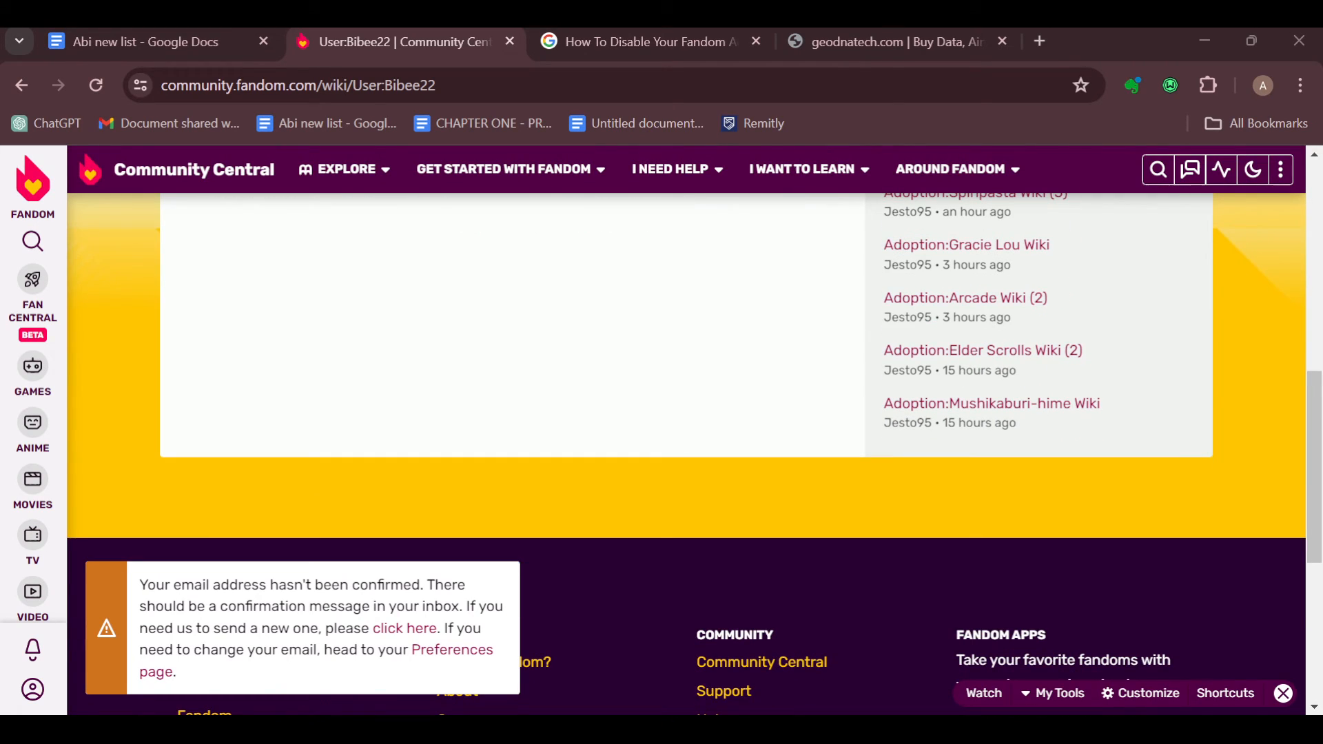
pyautogui.scroll(3)
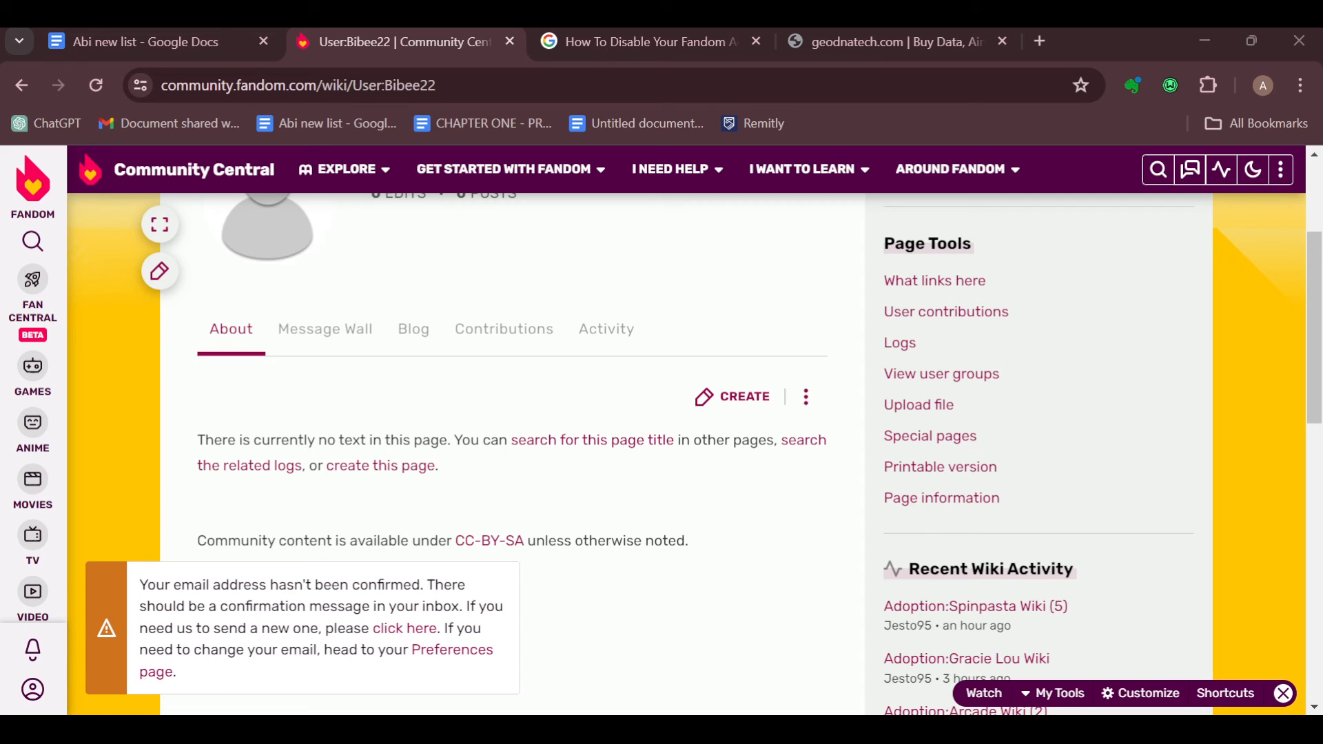
pyautogui.scroll(3)
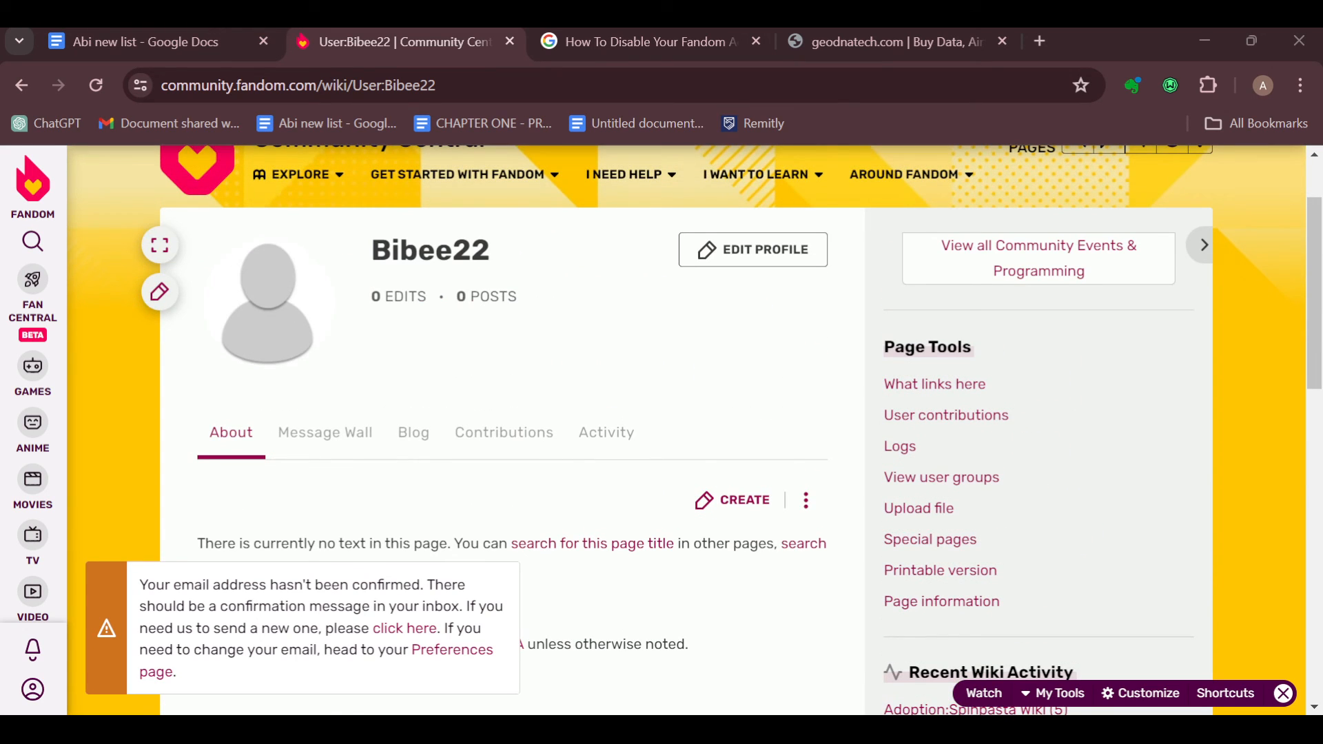